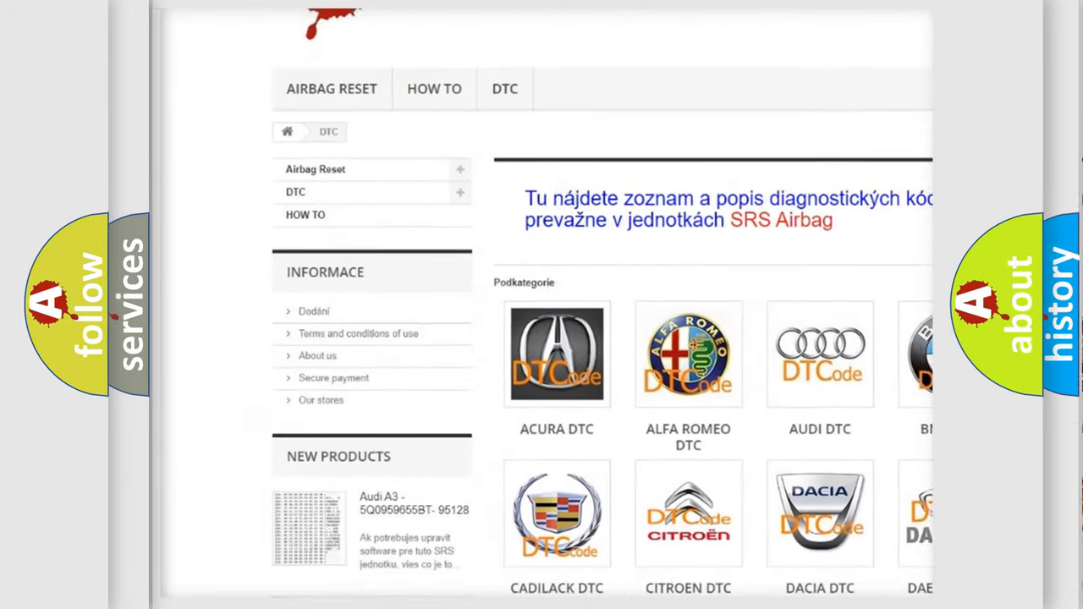
pyautogui.scroll(-3)
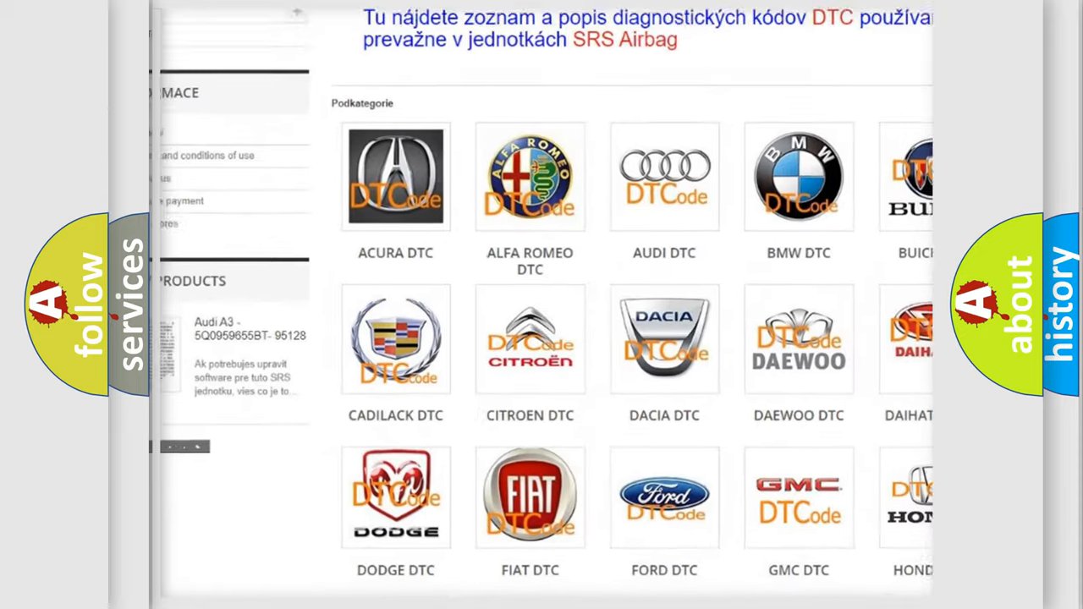
pyautogui.scroll(-3)
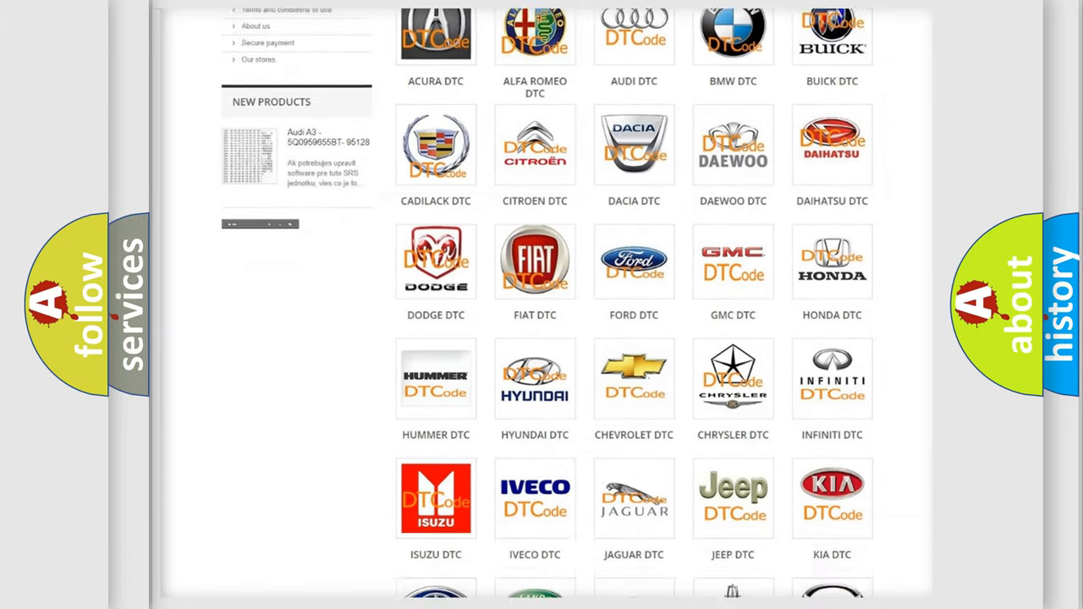
pyautogui.scroll(-3)
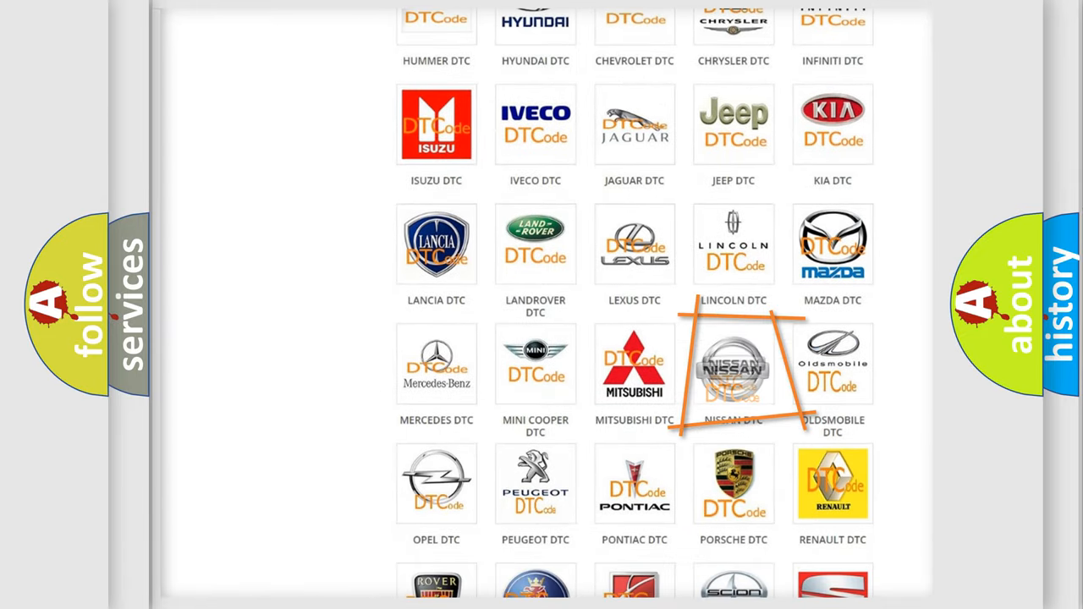